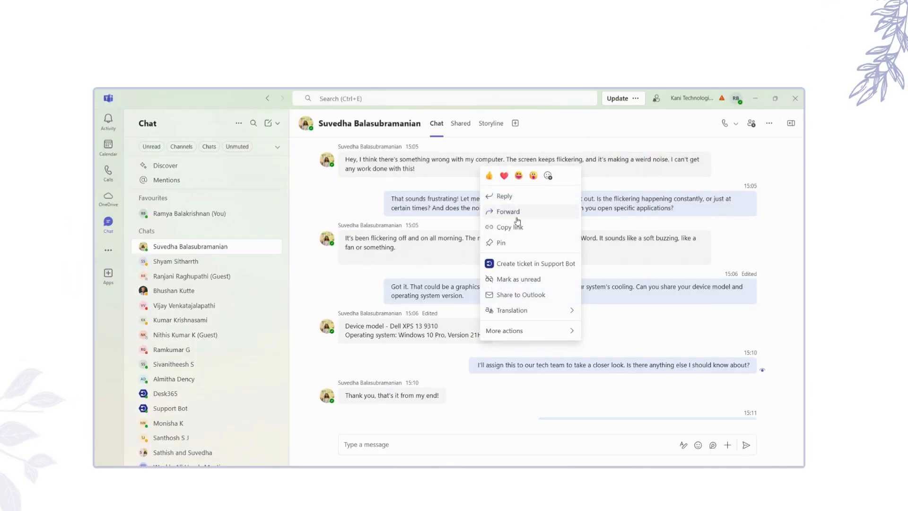
Create a Support Bot ticket from the flickering-screen message using the IT form, then go to the Support Bot chat
{"action": "left_click", "coordinate": [536, 264]}
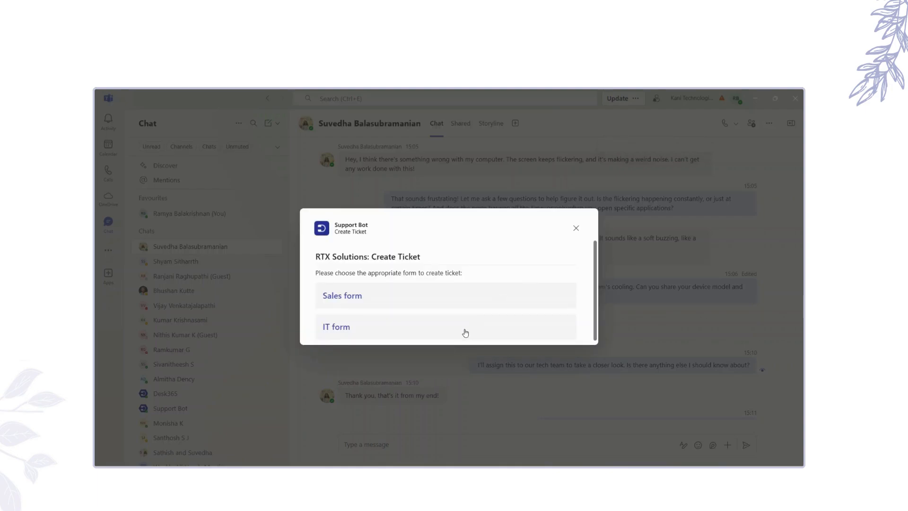
{"action": "left_click", "coordinate": [336, 326]}
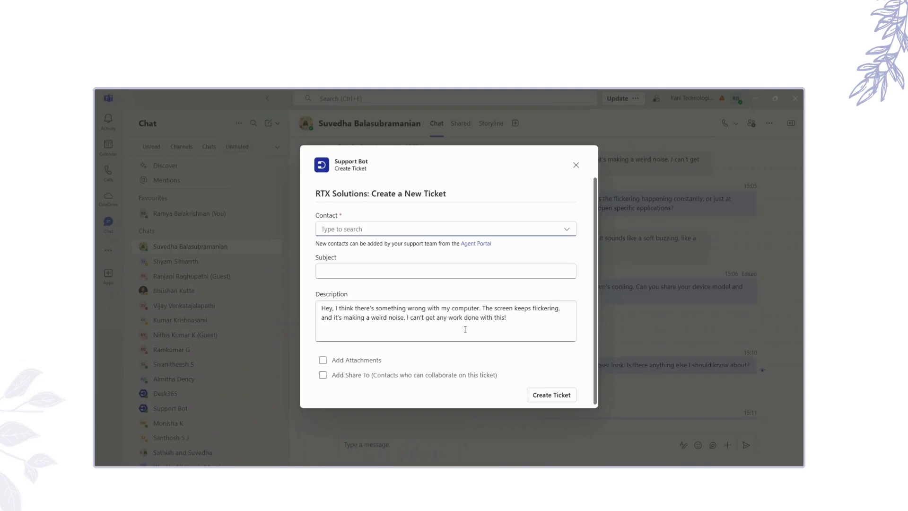
{"action": "left_click", "coordinate": [575, 165]}
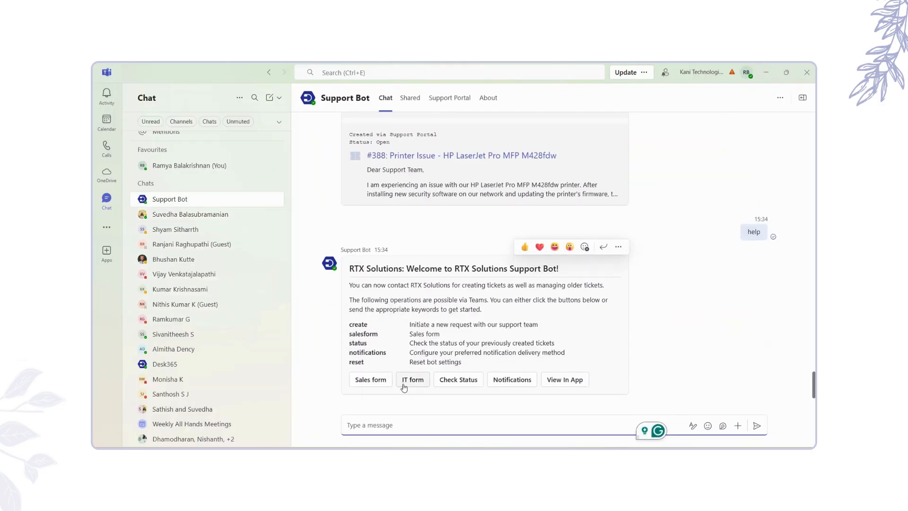
Submit an IT ticket titled 'Screen flickering' describing the flickering, noisy computer
{"action": "left_click", "coordinate": [413, 379]}
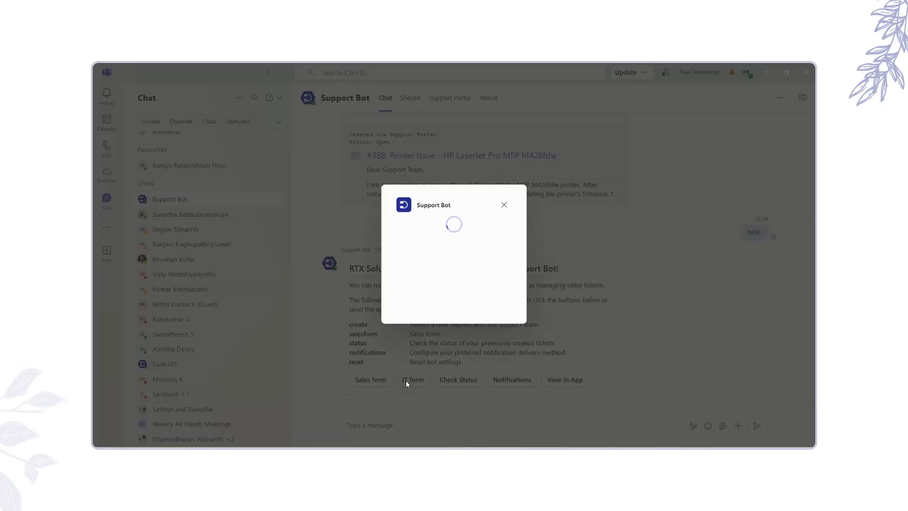
{"action": "type", "text": "Screen"}
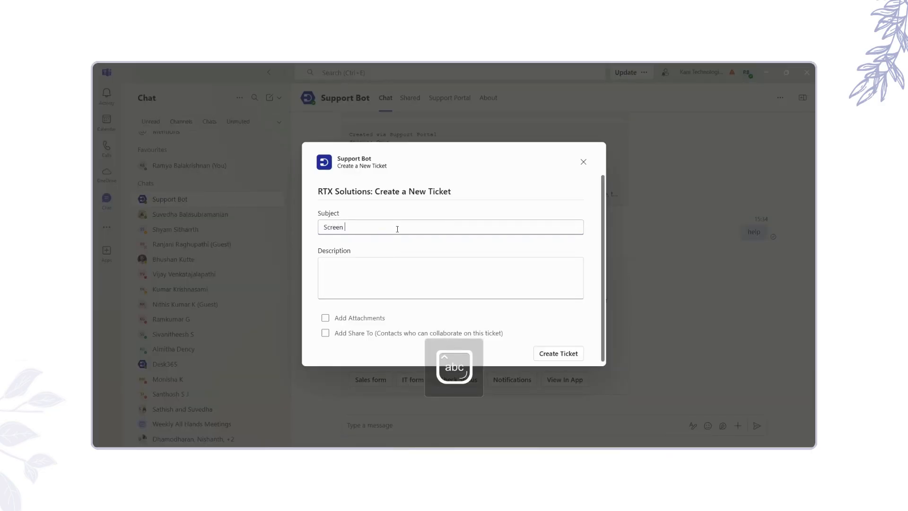
{"action": "type", "text": "flickering"}
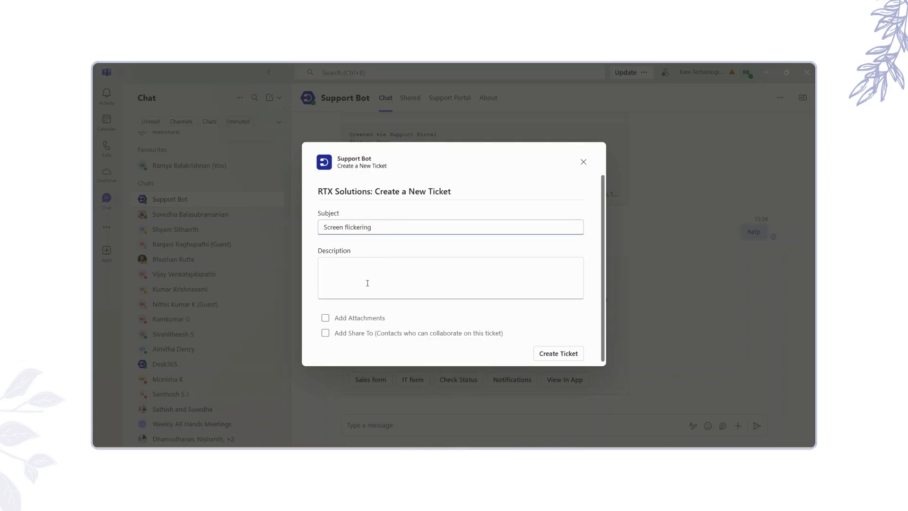
{"action": "type", "text": "Hey, I think there's something wrong with my computer. The screen keeps flickering, and it's making a weird noise. I can't get any work done with this!"}
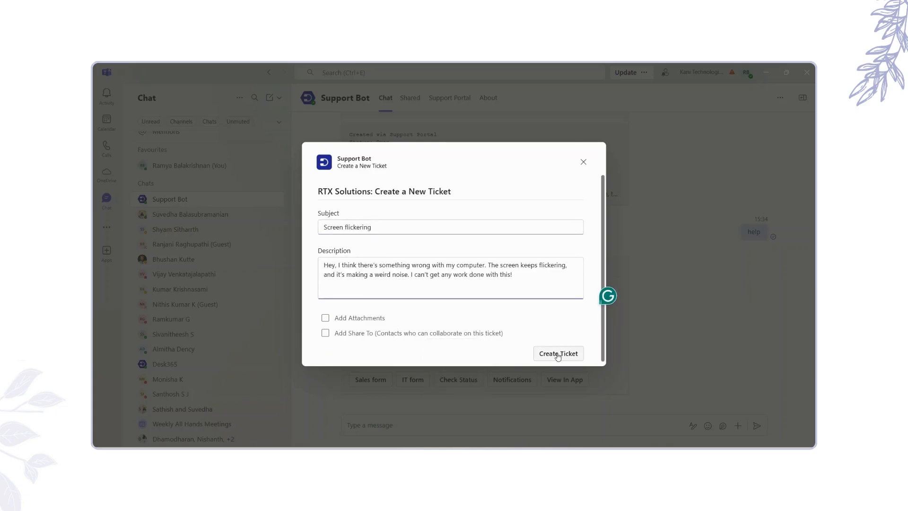
{"action": "left_click", "coordinate": [558, 353]}
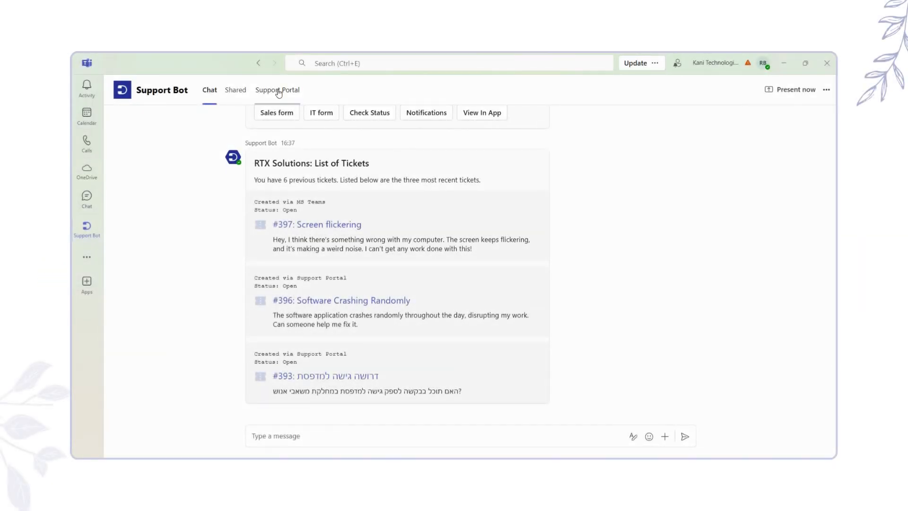
Load the RTX Solutions Support Portal inside the Support Bot app
{"action": "left_click", "coordinate": [277, 90]}
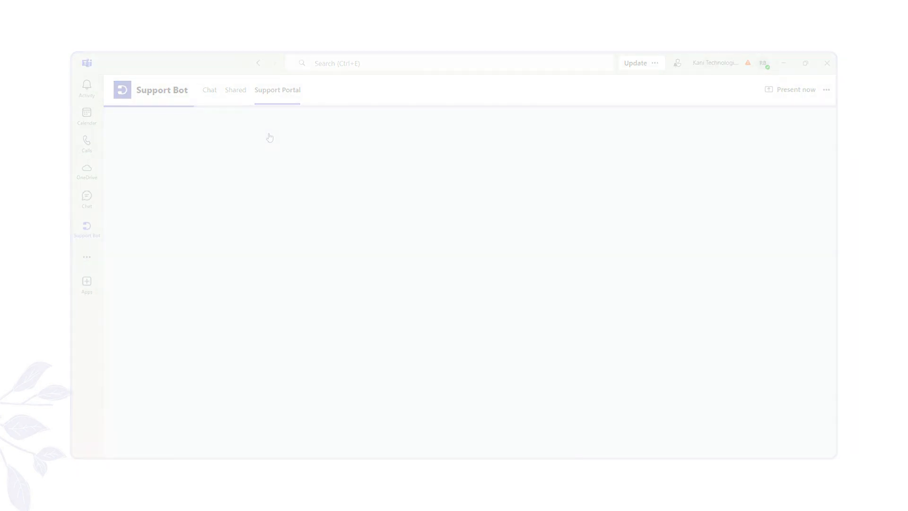
{"action": "left_click", "coordinate": [248, 162]}
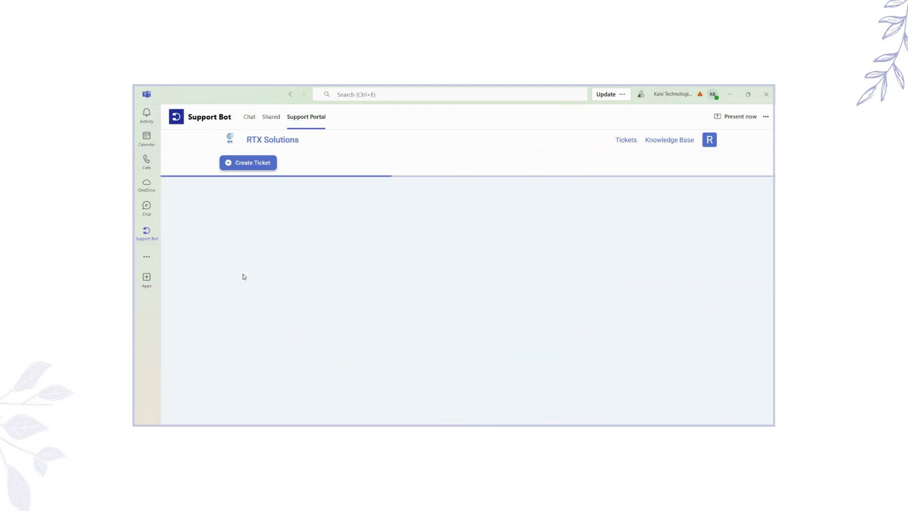
{"action": "left_click", "coordinate": [247, 163]}
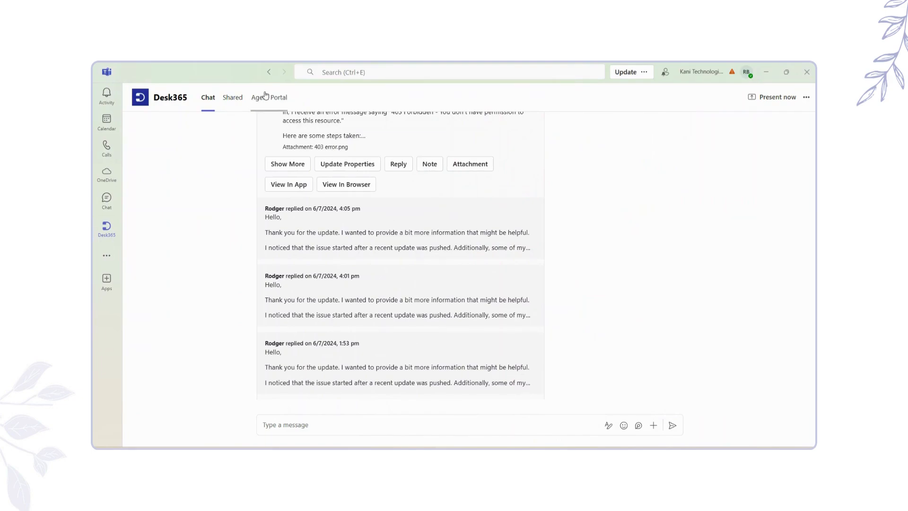
Switch to the Desk365 Agent Portal and start a new blank Create Ticket form
{"action": "left_click", "coordinate": [269, 97]}
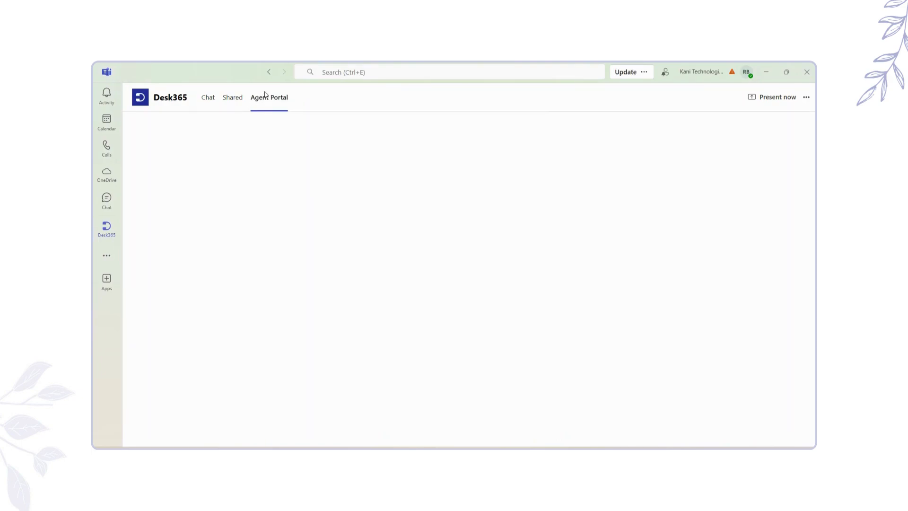
{"action": "left_click", "coordinate": [269, 97]}
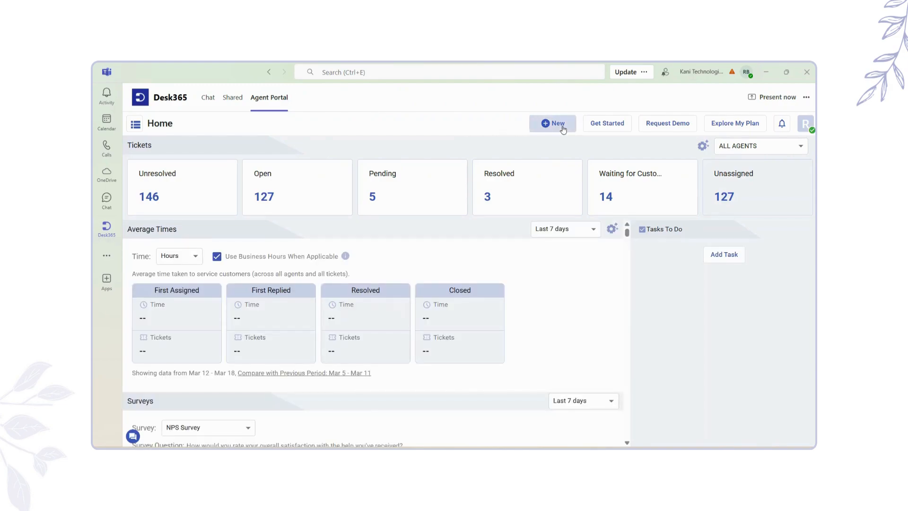
{"action": "left_click", "coordinate": [551, 123]}
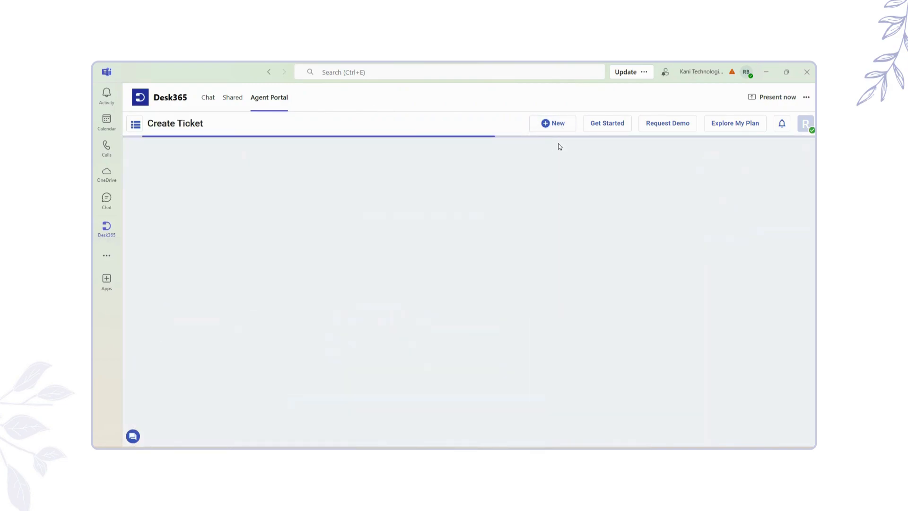
{"action": "left_click", "coordinate": [551, 124]}
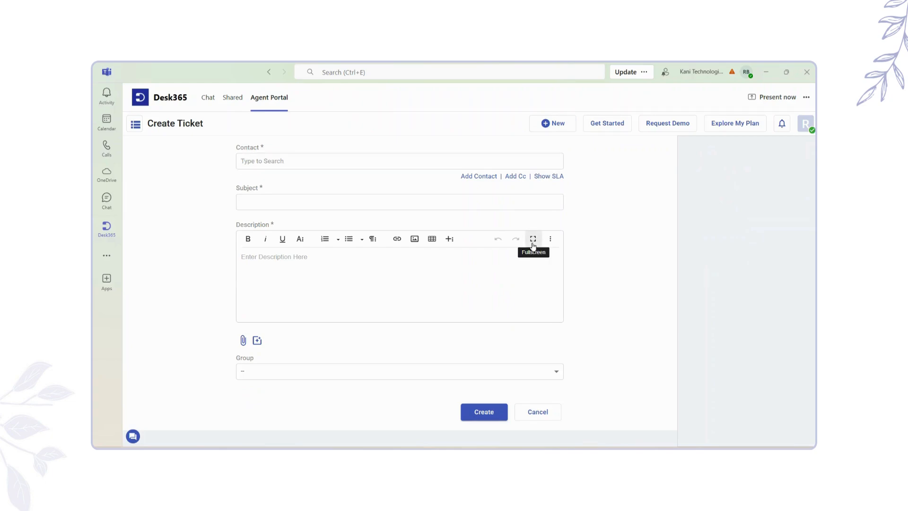
{"action": "mouse_move", "coordinate": [555, 333]}
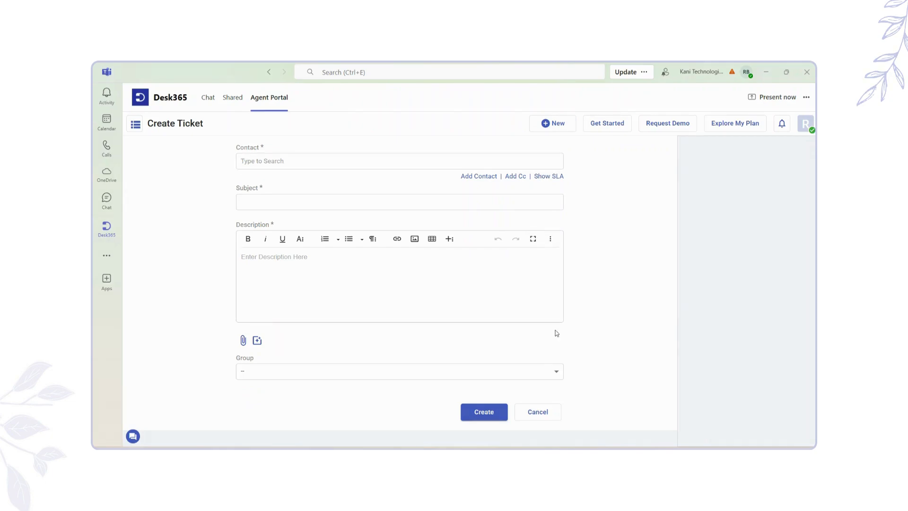